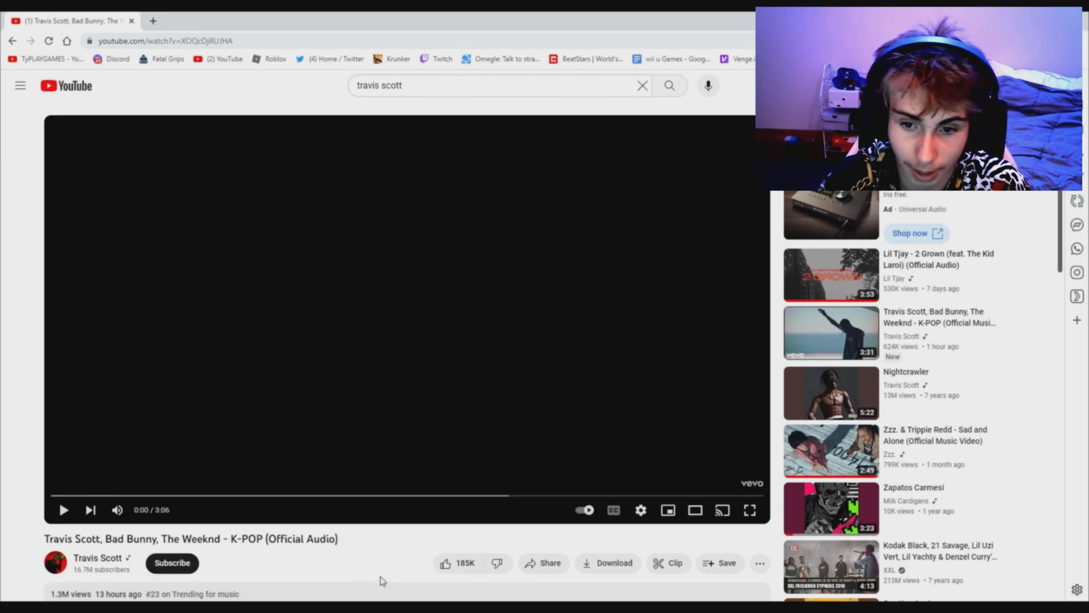
pyautogui.moveTo(371, 227)
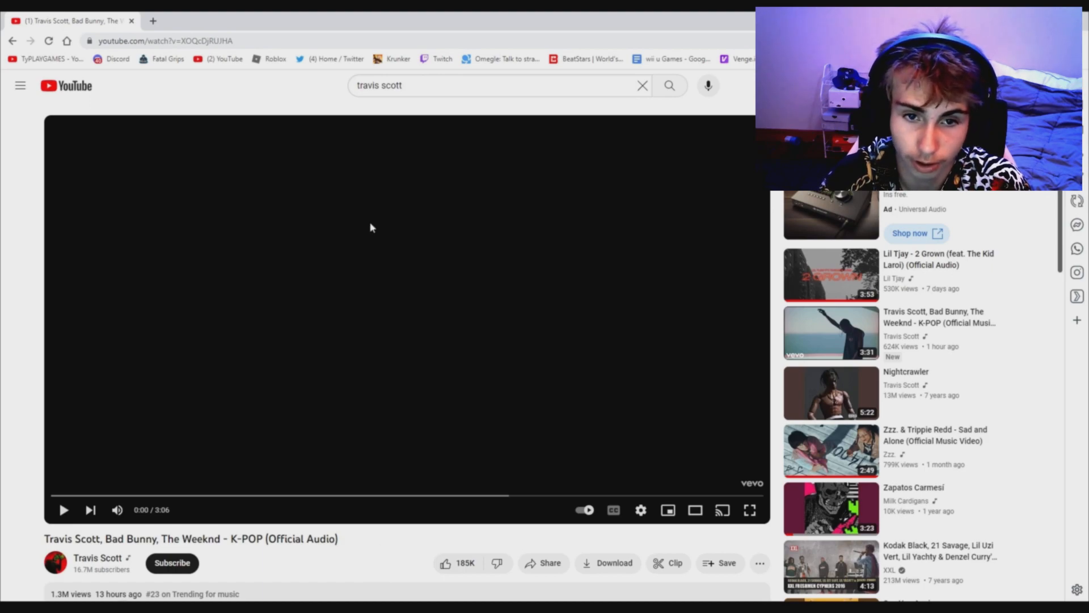
# - Start the 'K-POP' official audio video and let it play toward the one-minute mark
pyautogui.click(63, 510)
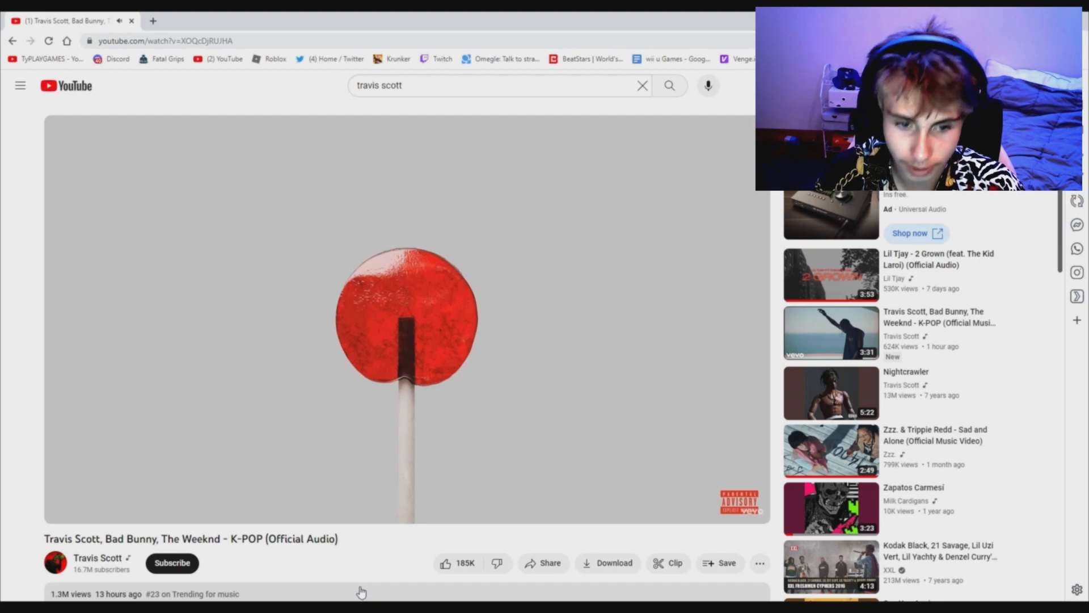
pyautogui.moveTo(332, 551)
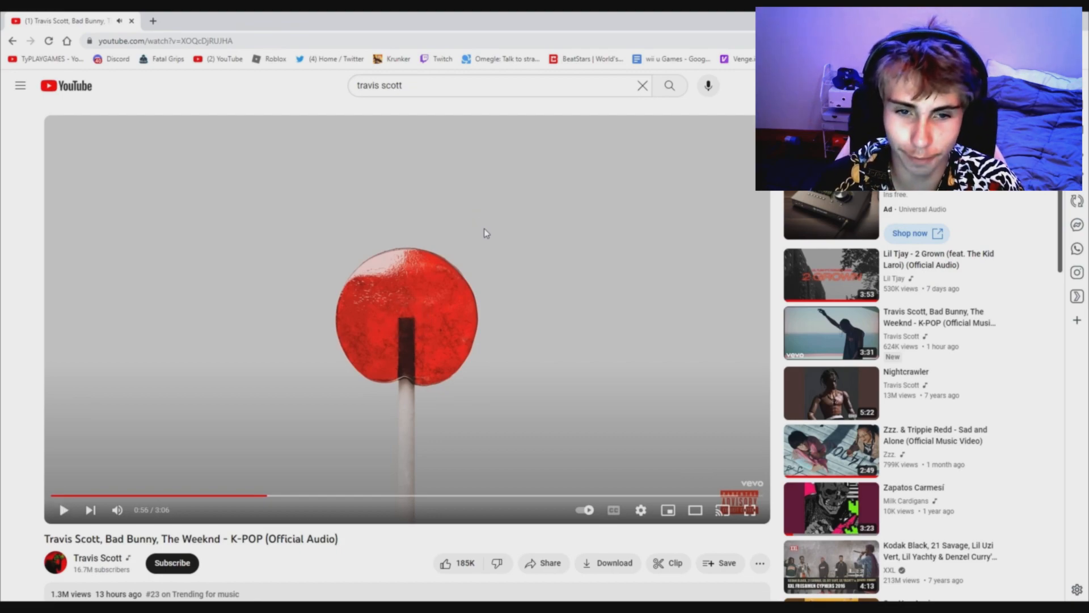
pyautogui.moveTo(502, 228)
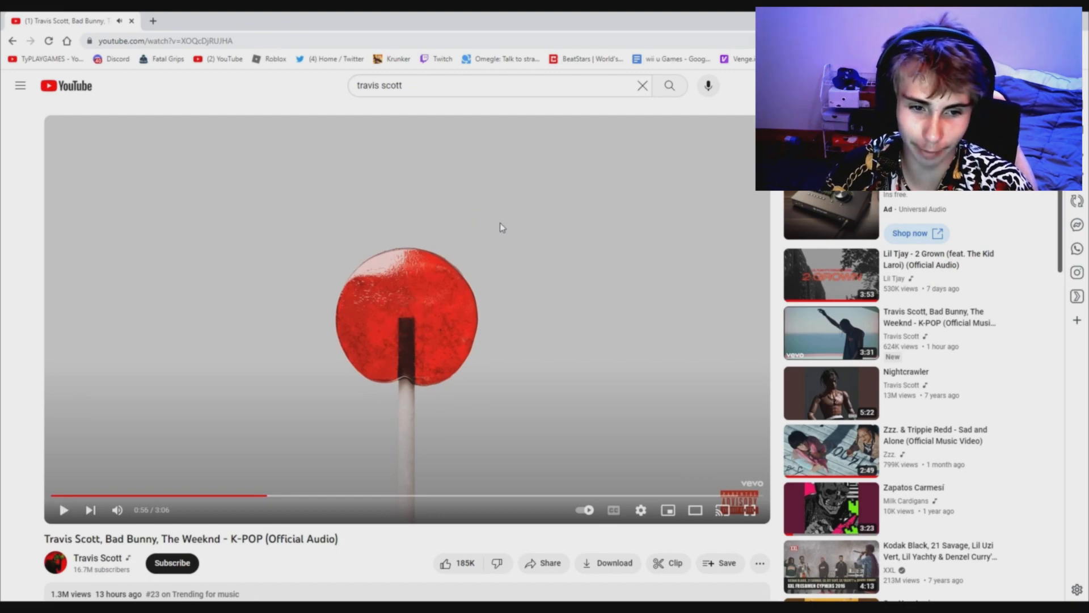